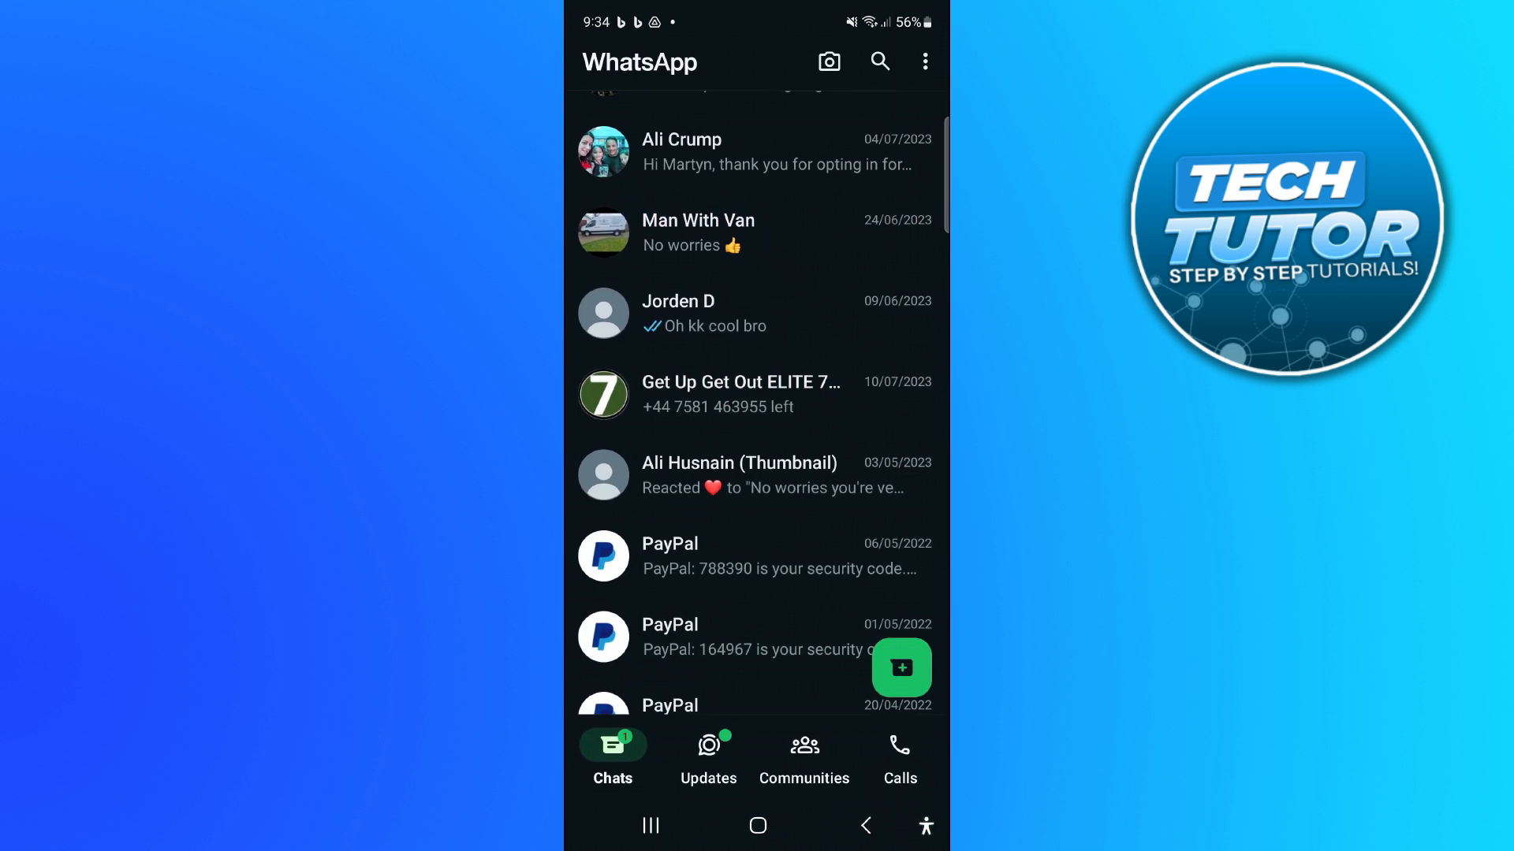
Step: View a conversation at the current Small font size, then return to the chat list
{"action": "left_click", "coordinate": [705, 312]}
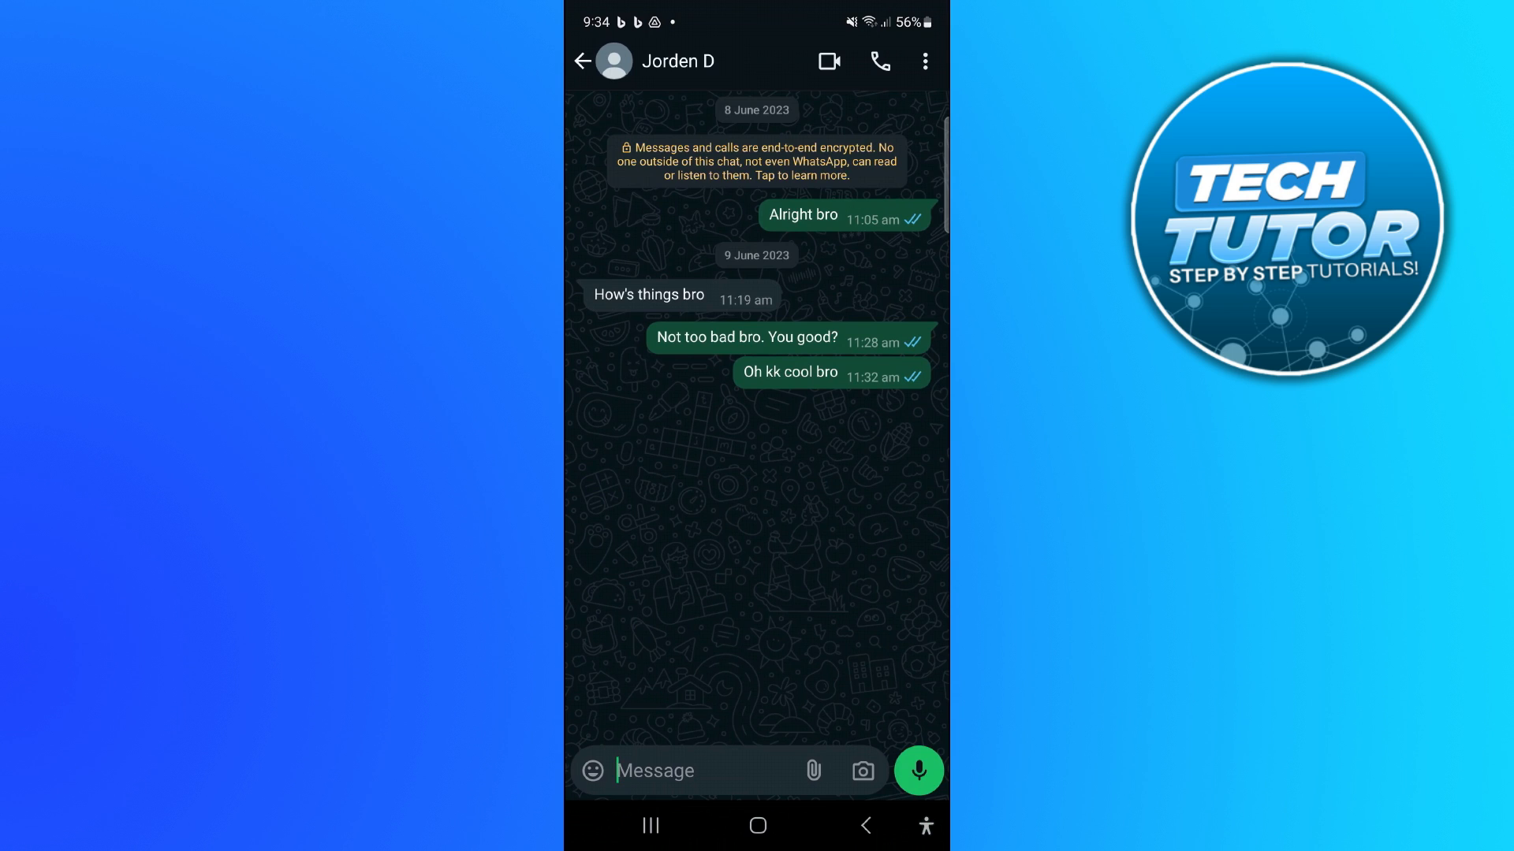
{"action": "left_click", "coordinate": [584, 62]}
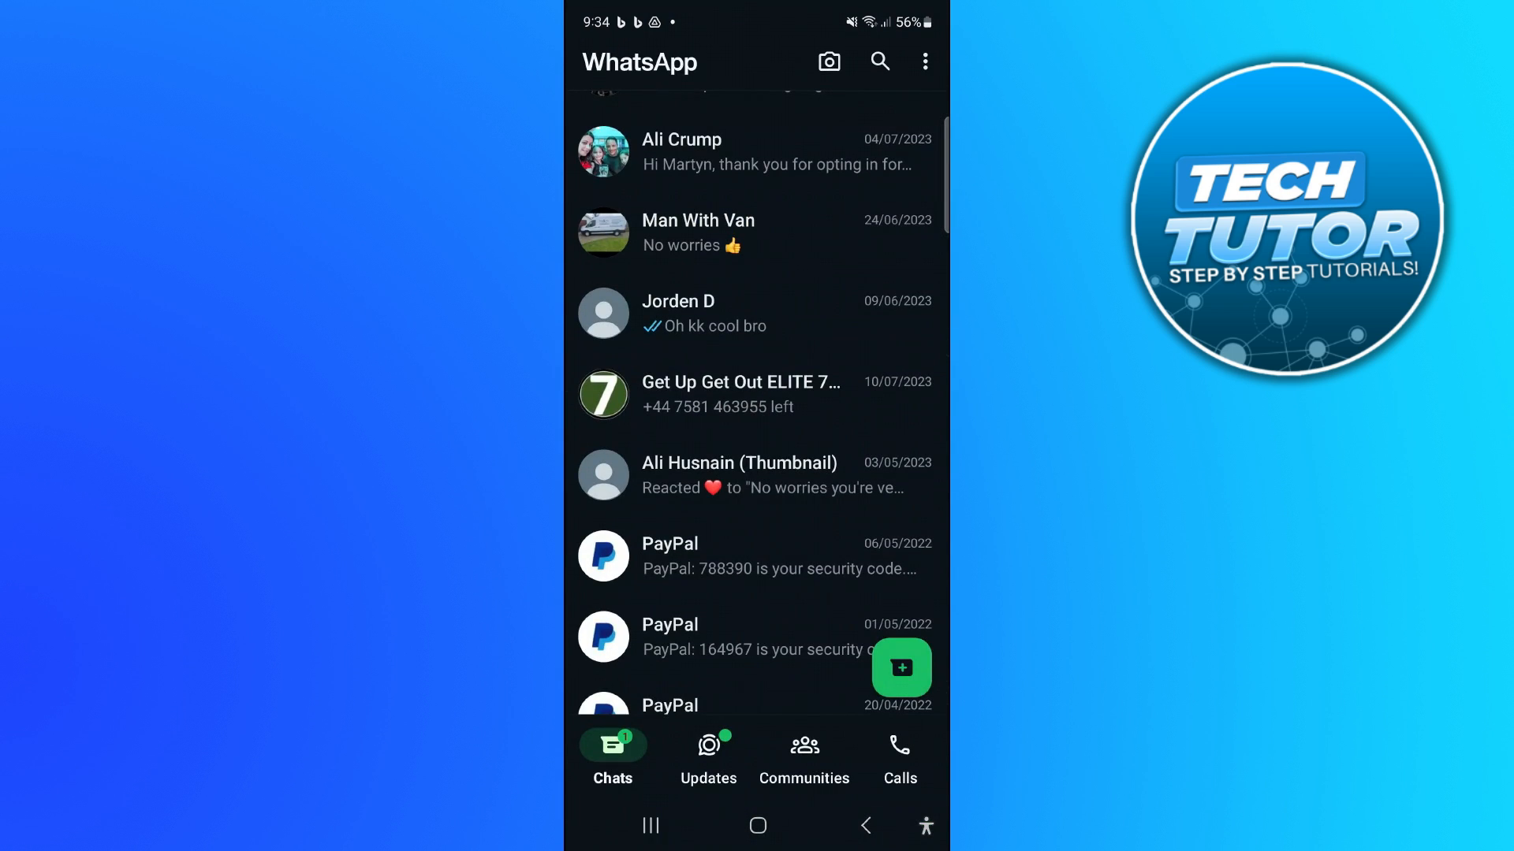
Step: Reach the Chats settings page through the three-dot menu and Settings
{"action": "left_click", "coordinate": [924, 61]}
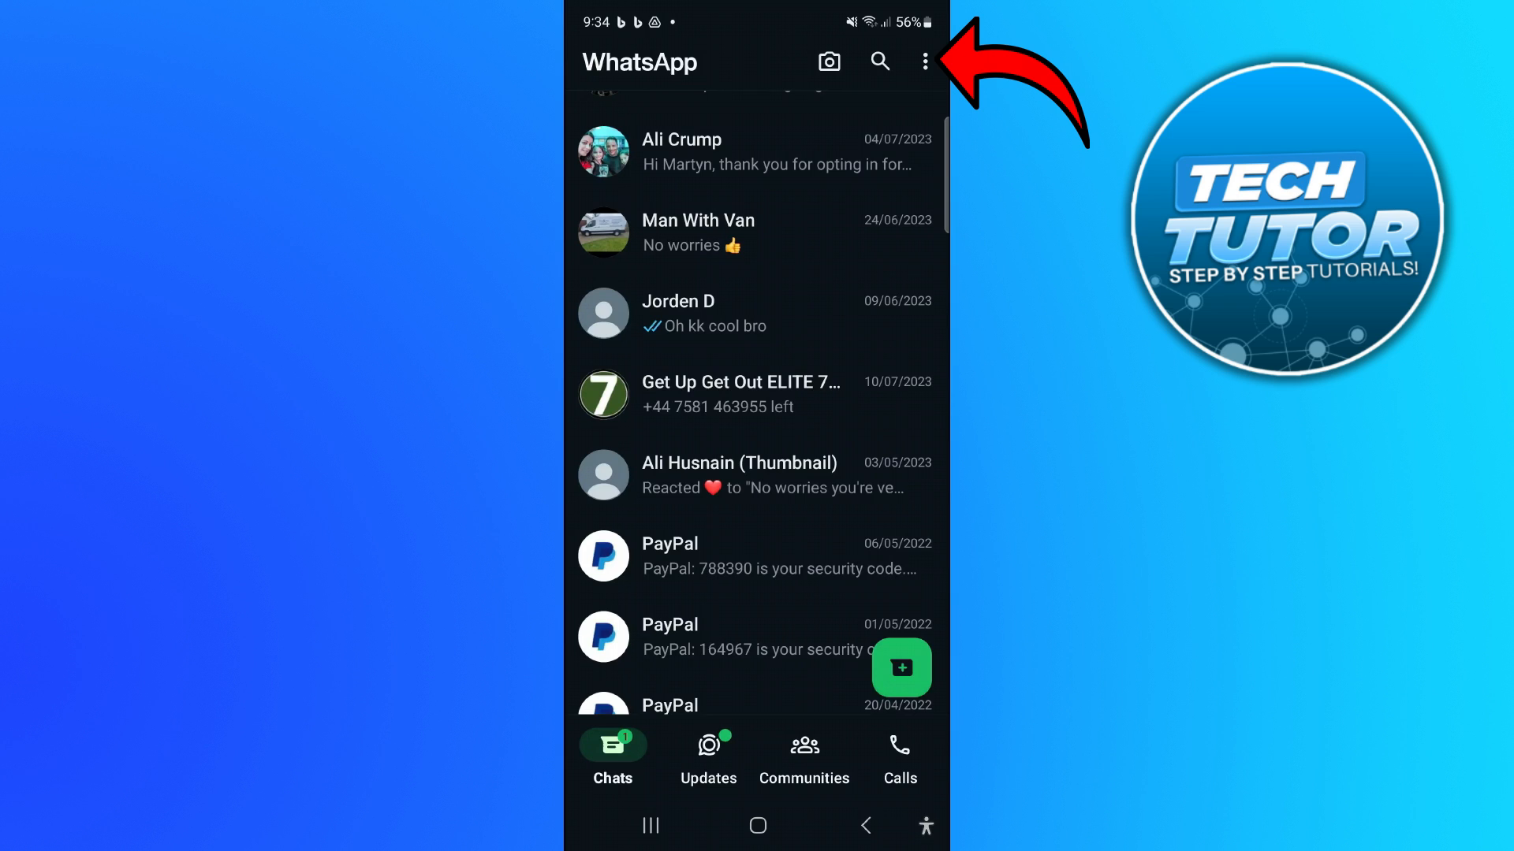
{"action": "left_click", "coordinate": [924, 61]}
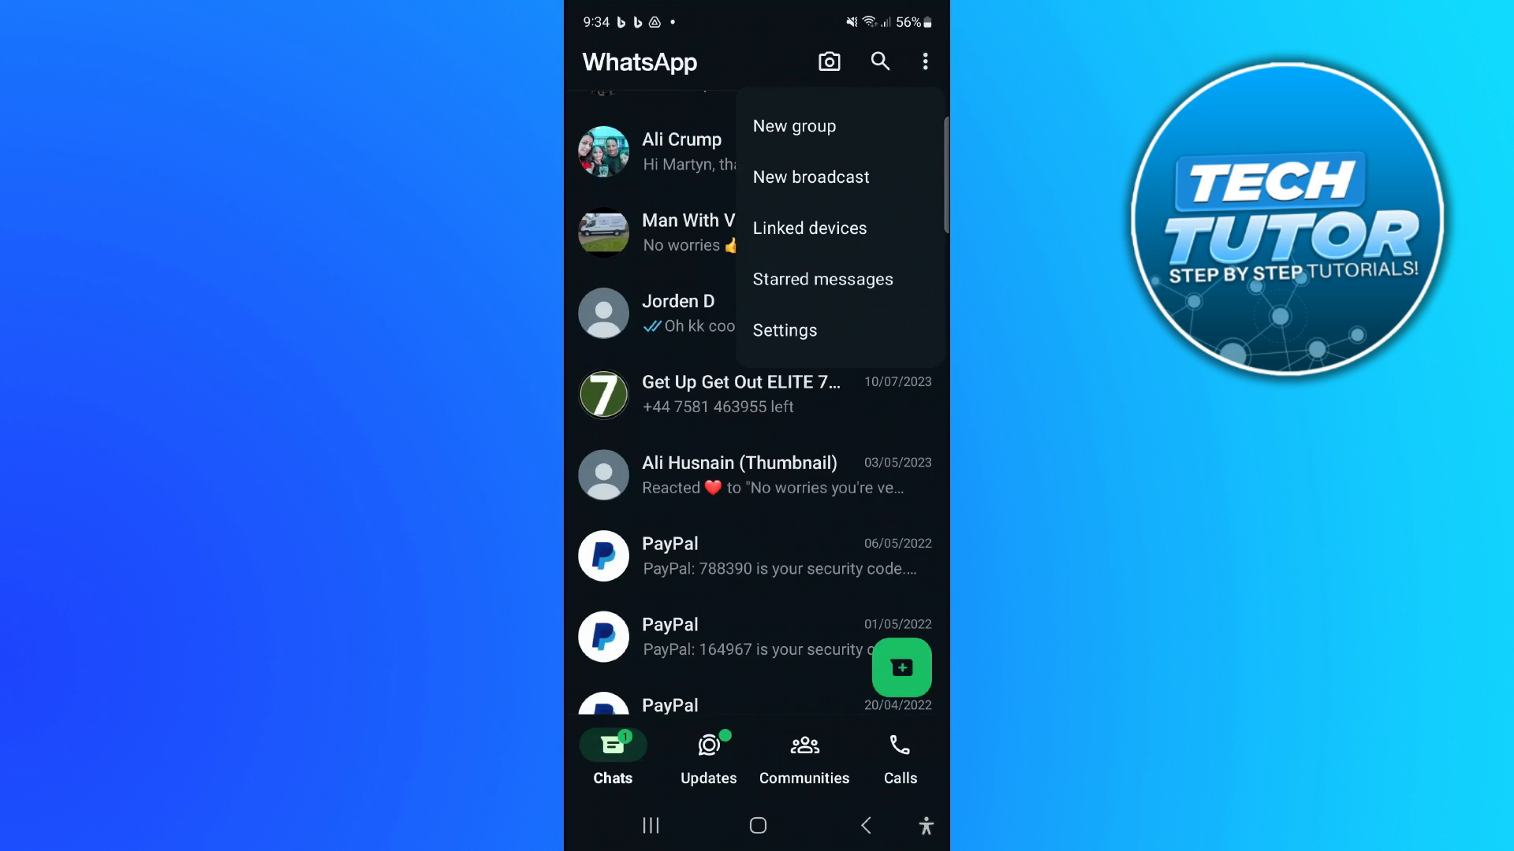
{"action": "left_click", "coordinate": [785, 329]}
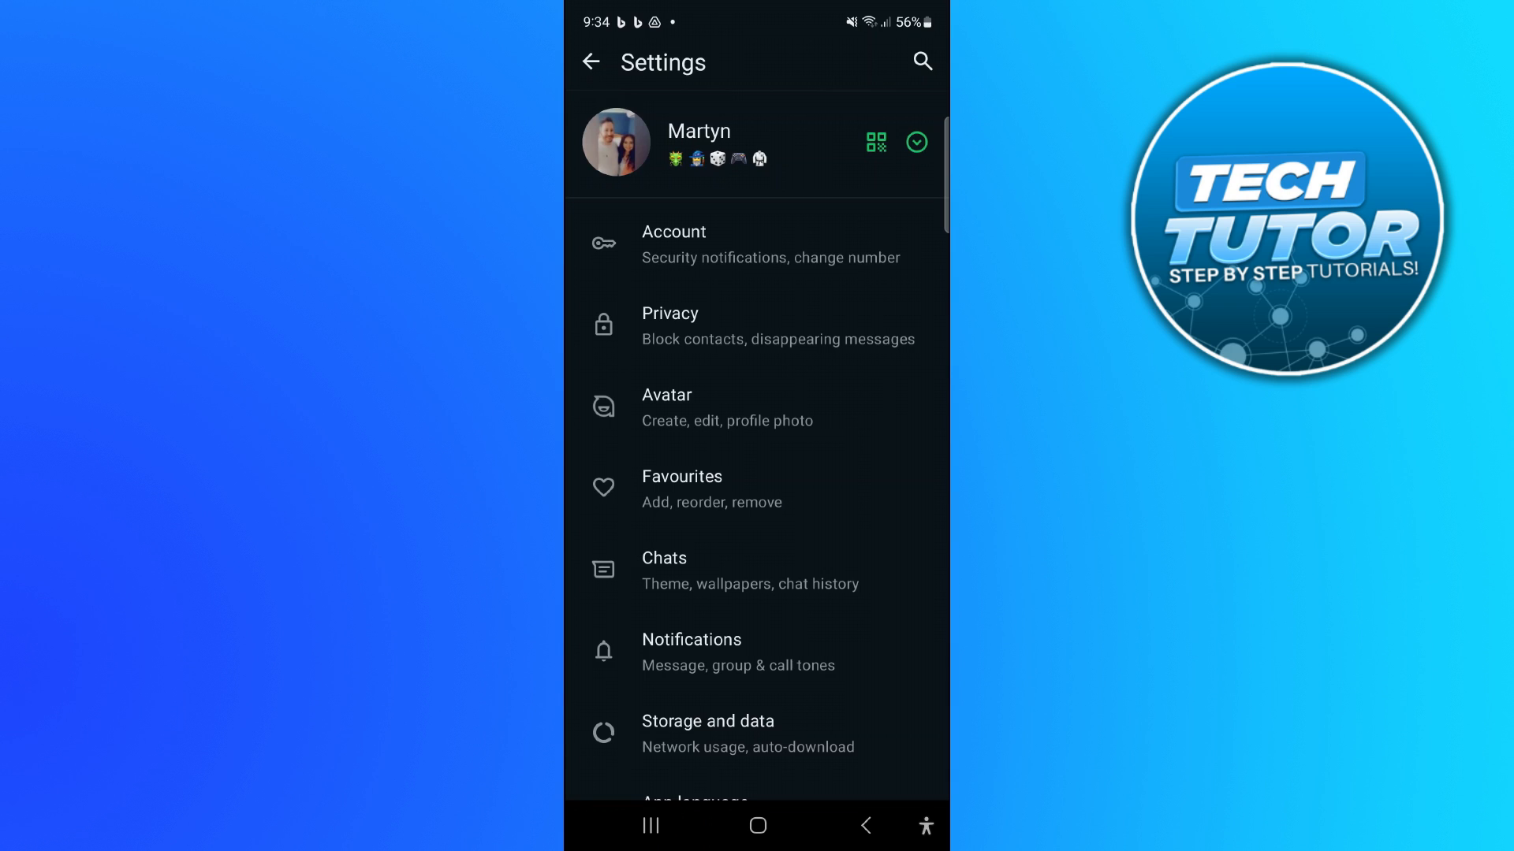
{"action": "left_click", "coordinate": [664, 570]}
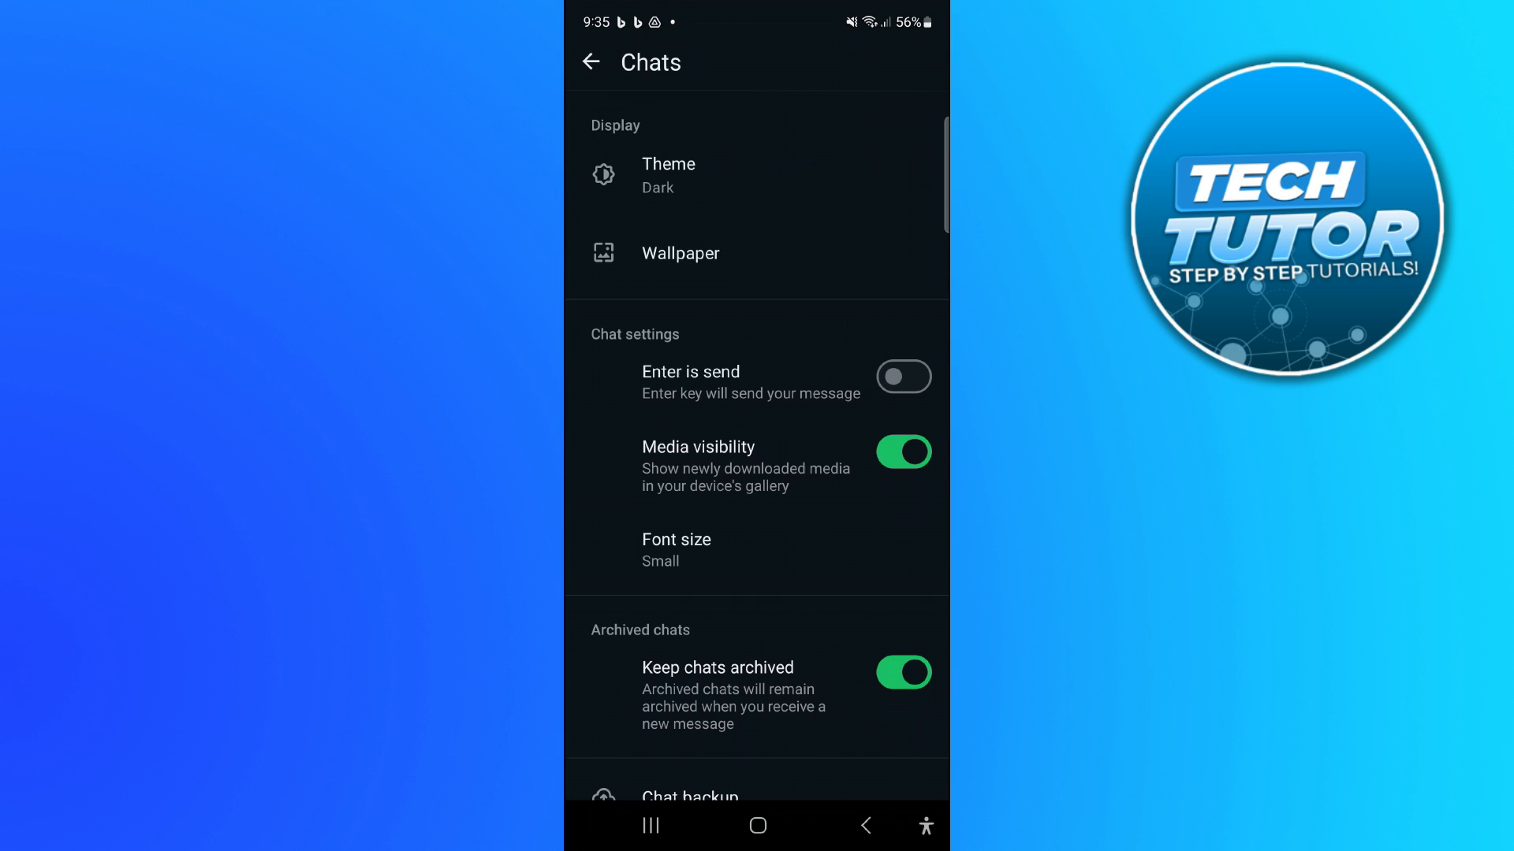
Step: Change the chat font size from Small to Large
{"action": "left_click", "coordinate": [677, 548]}
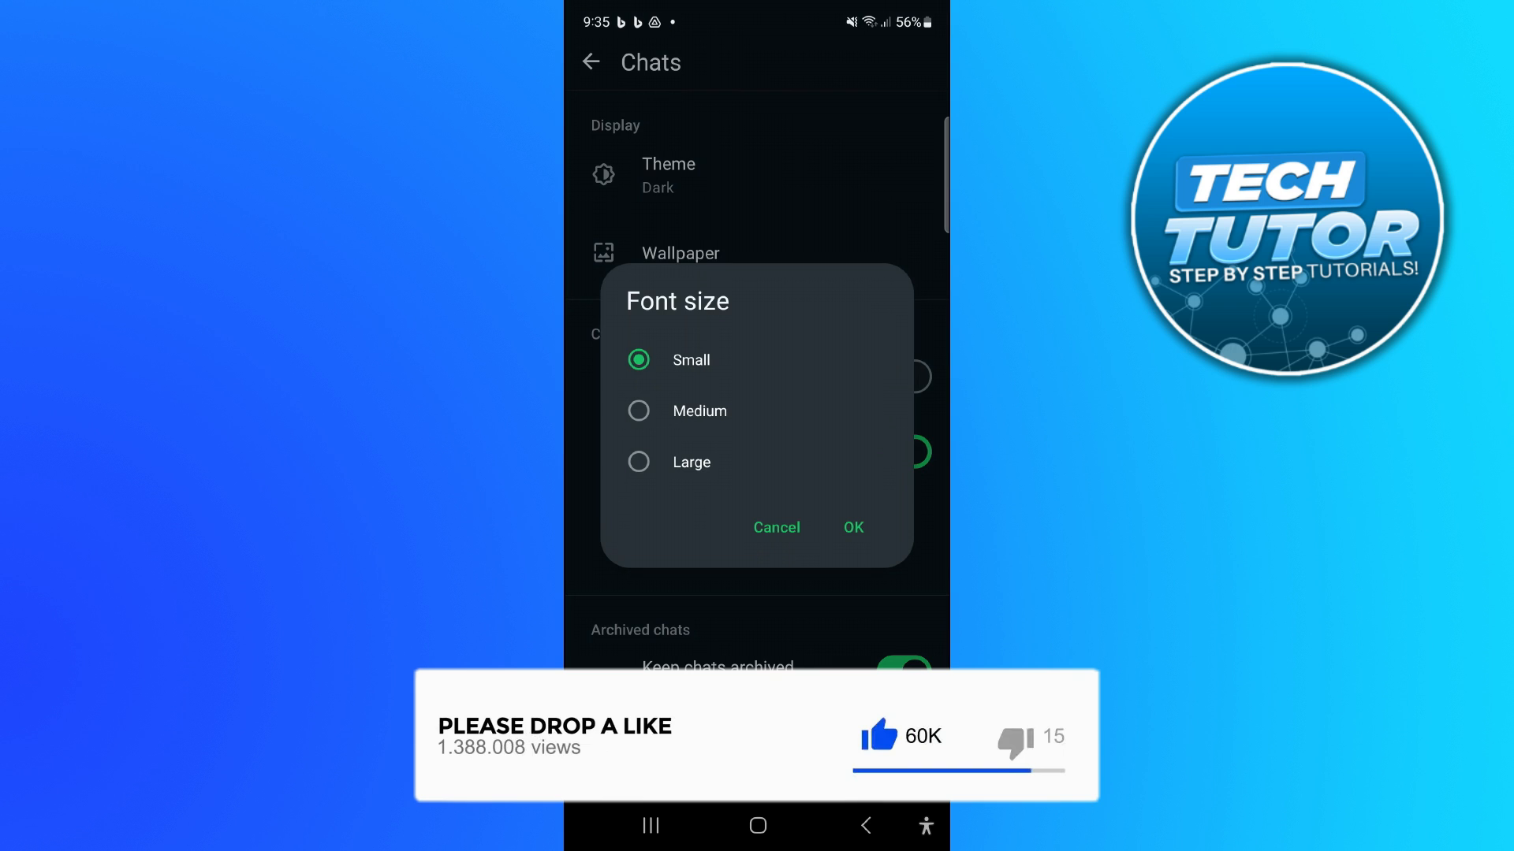
{"action": "left_click", "coordinate": [638, 462]}
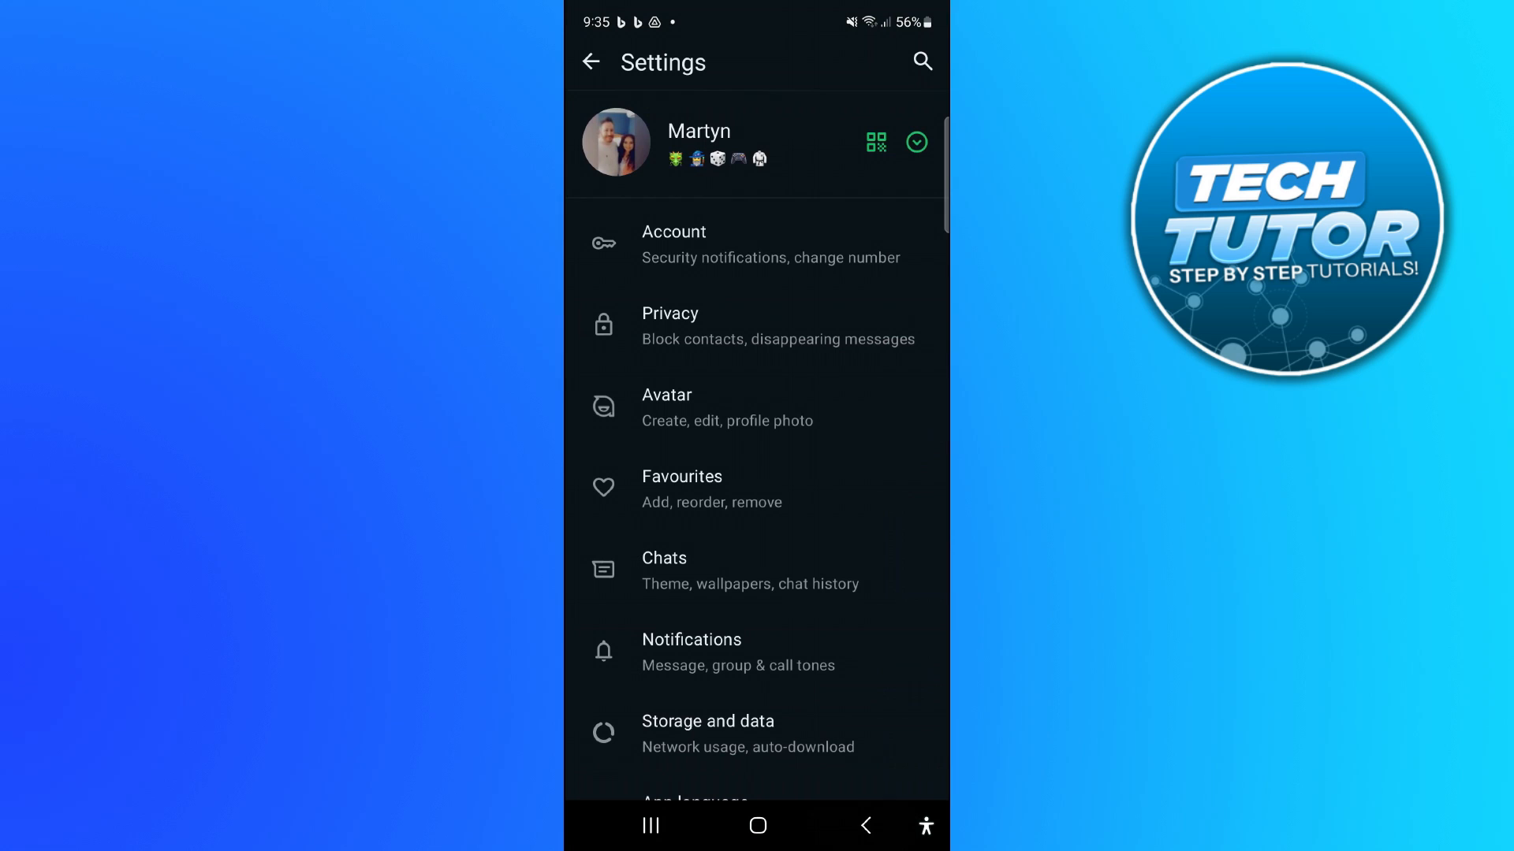
{"action": "left_click", "coordinate": [590, 62]}
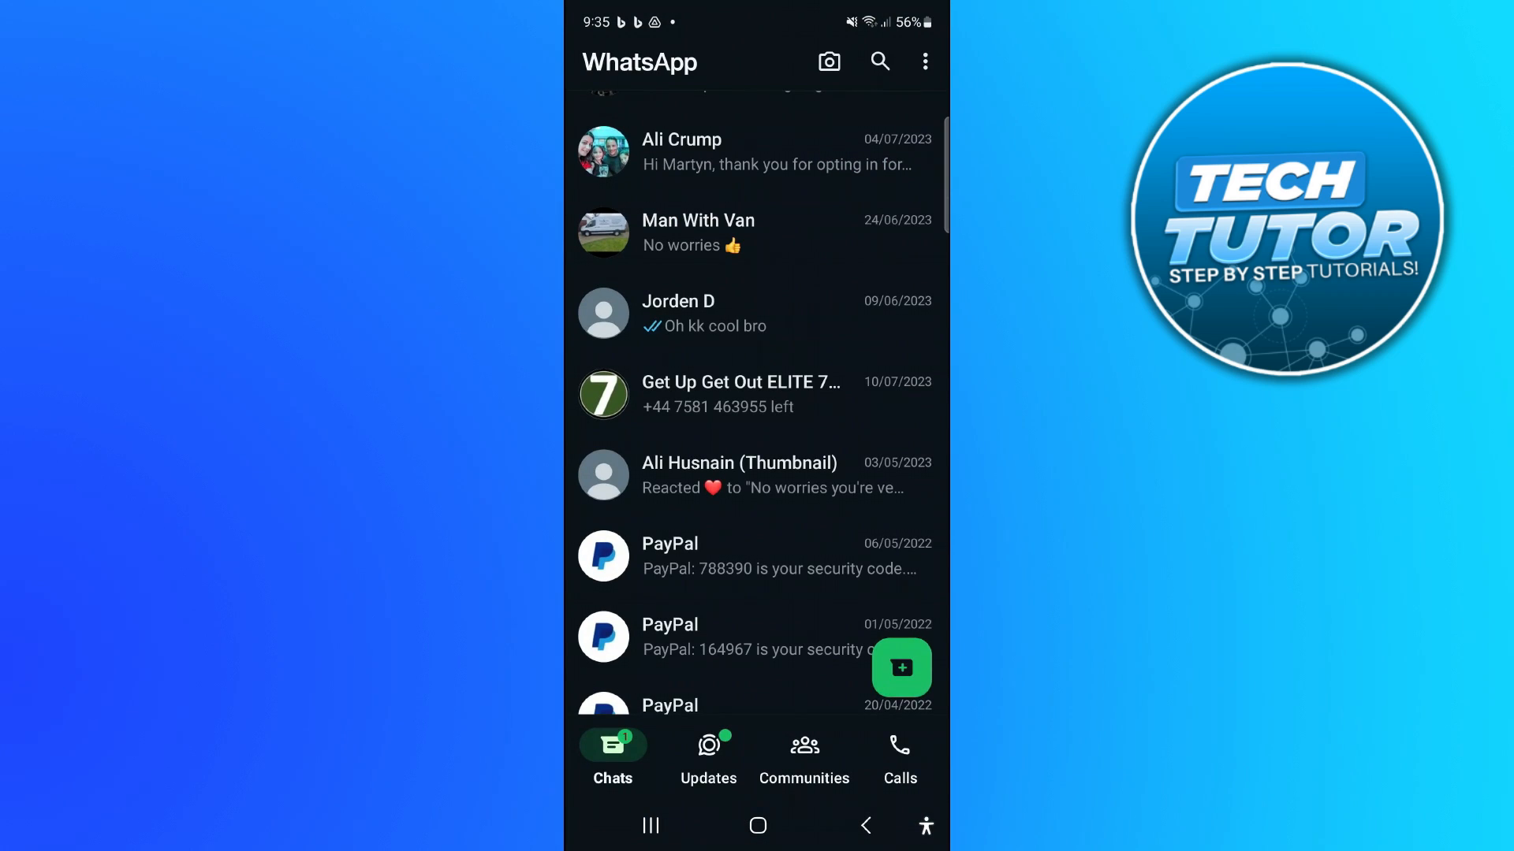
{"action": "left_click", "coordinate": [704, 312]}
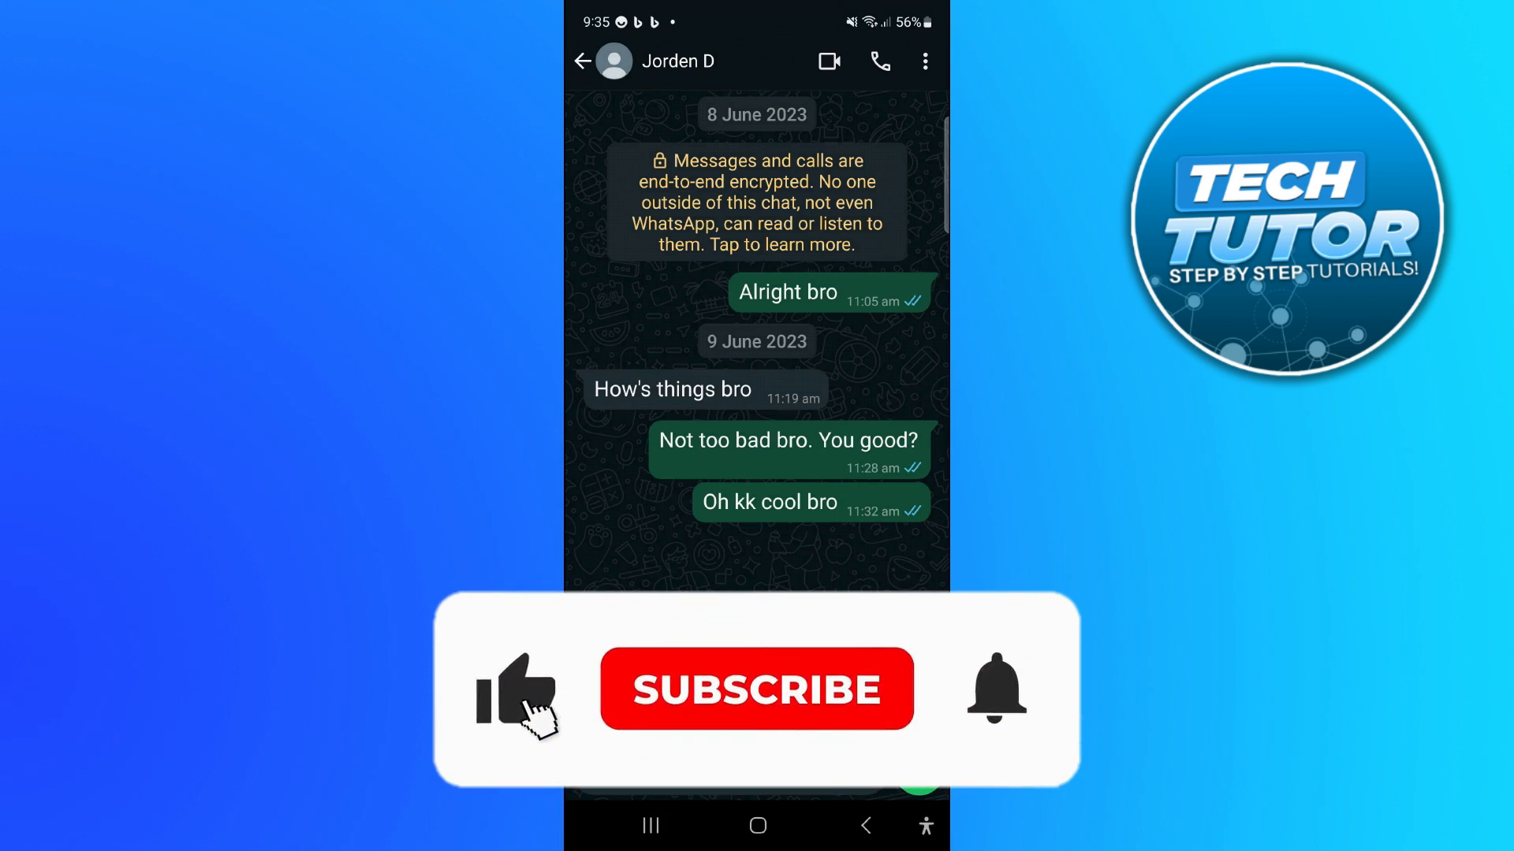
{"action": "left_click", "coordinate": [756, 689]}
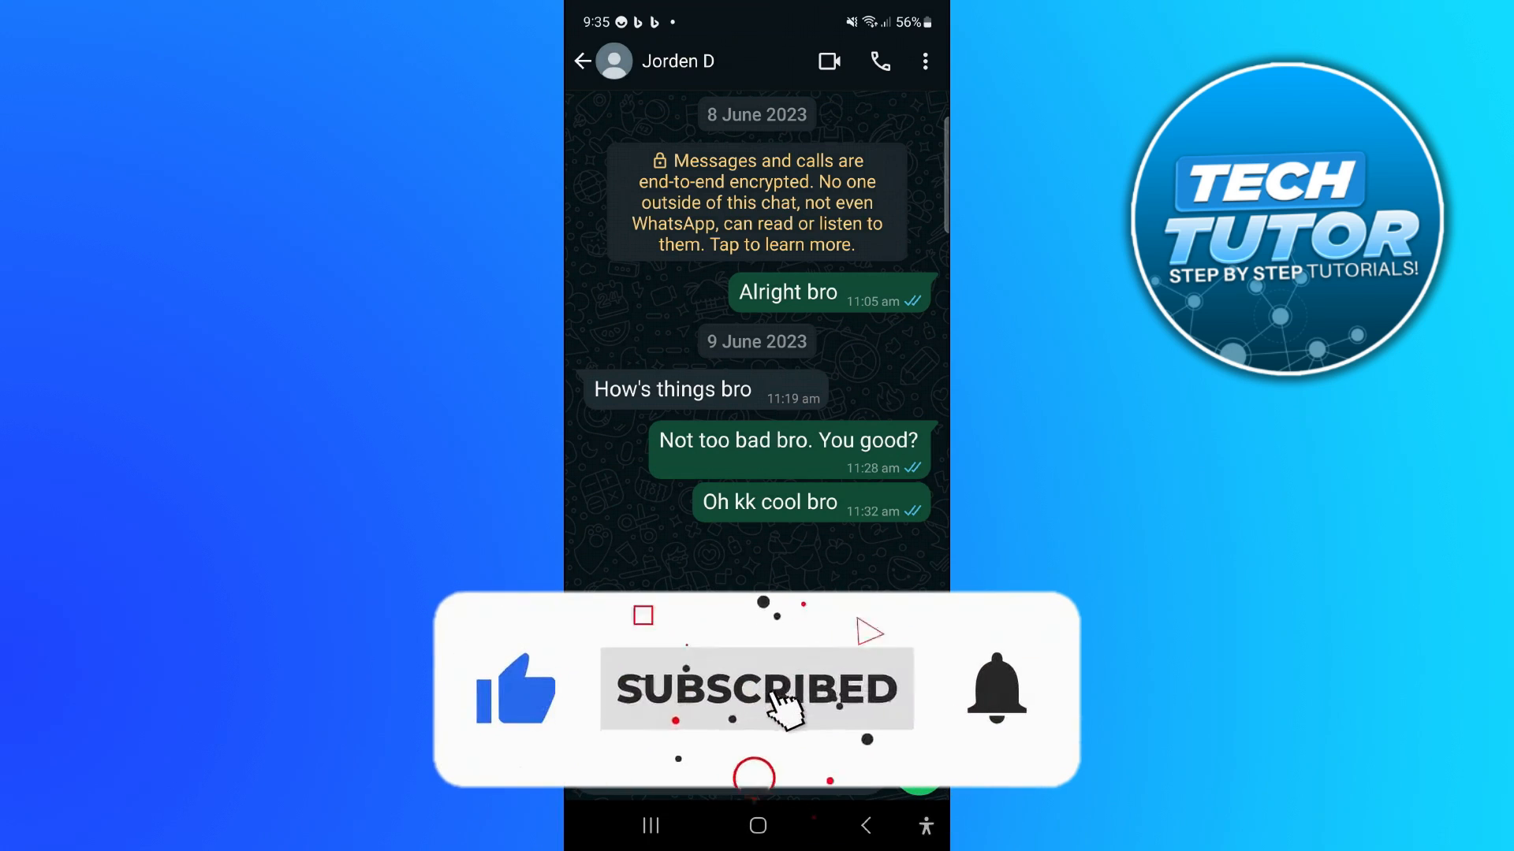